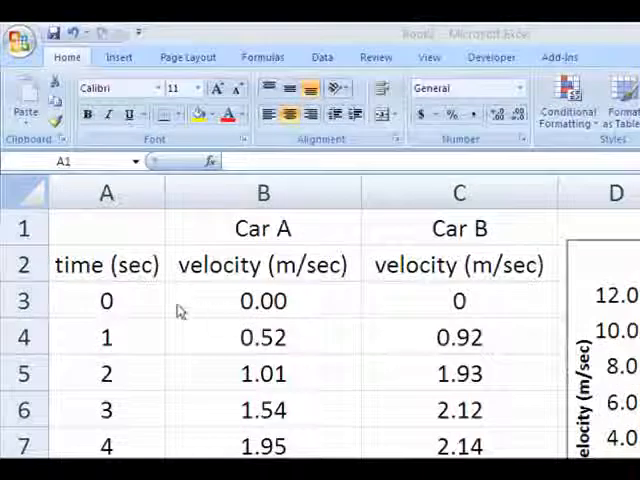
pyautogui.moveTo(150, 415)
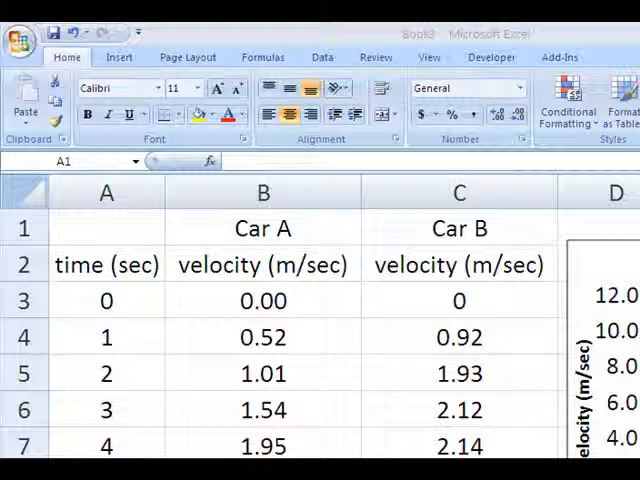
# Step: Freeze panes below the Car A and Car B headings, then scroll to confirm they stay visible
pyautogui.click(107, 228)
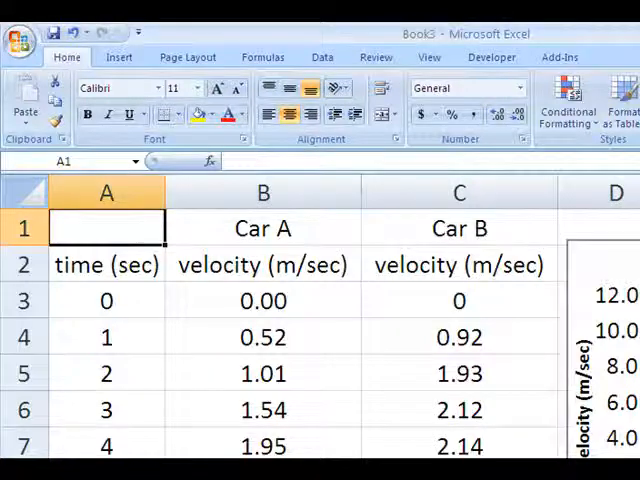
pyautogui.scroll(-3)
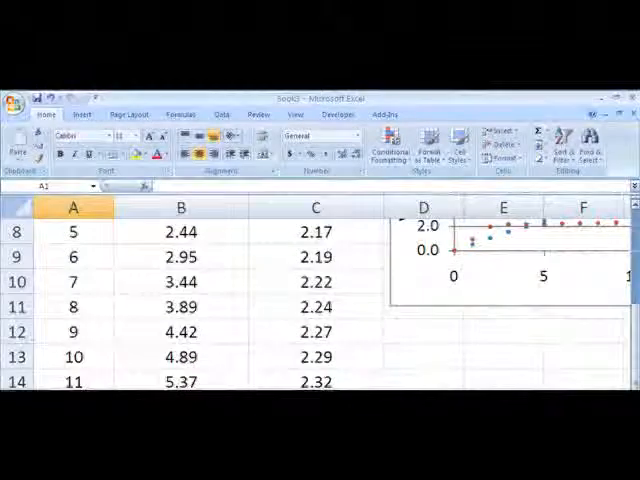
pyautogui.scroll(-3)
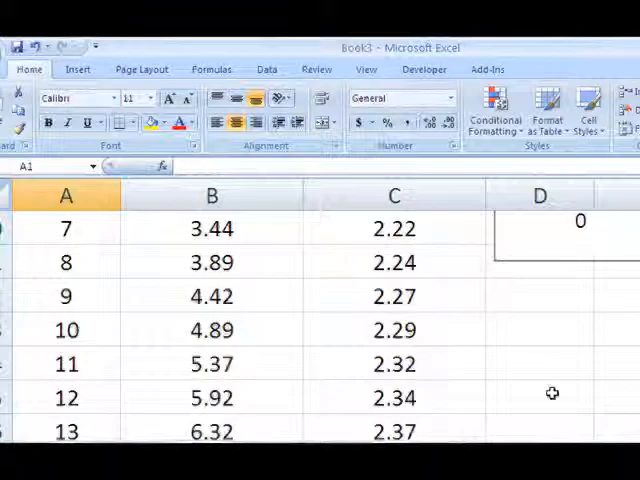
pyautogui.click(393, 330)
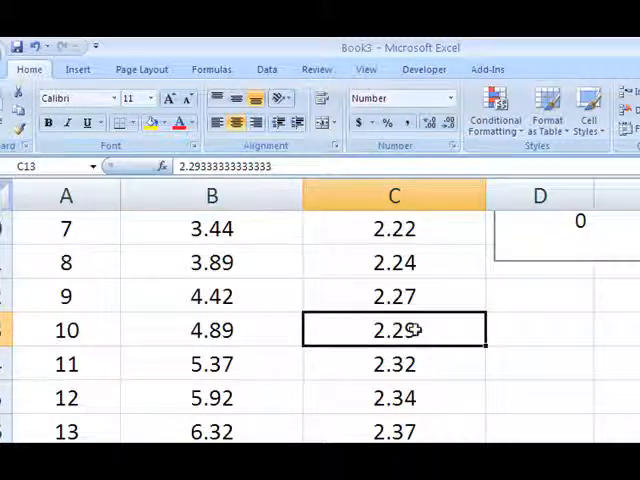
pyautogui.click(211, 330)
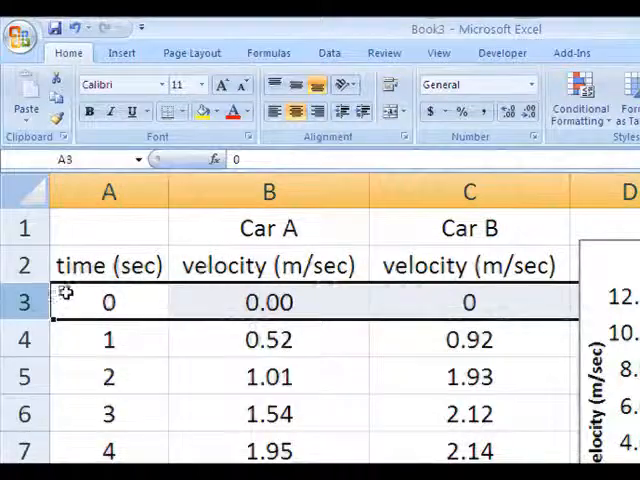
pyautogui.moveTo(235, 273)
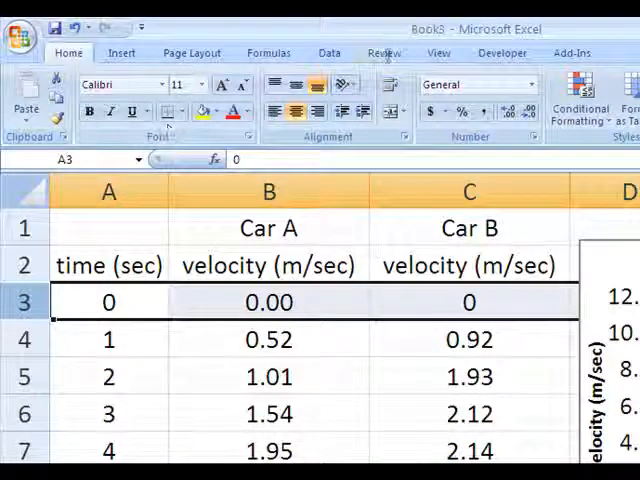
pyautogui.click(438, 53)
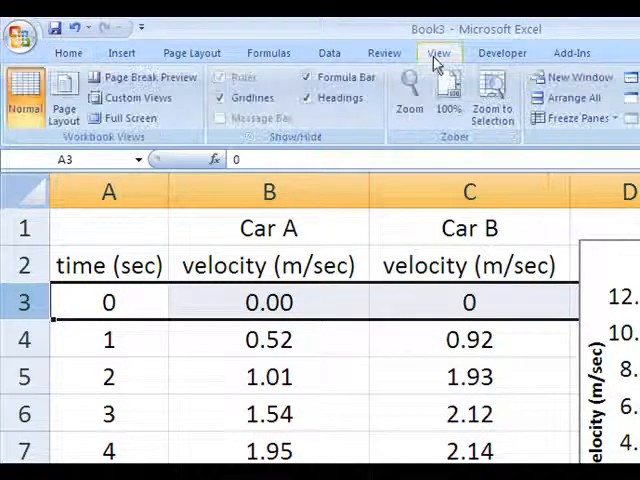
pyautogui.moveTo(572, 118)
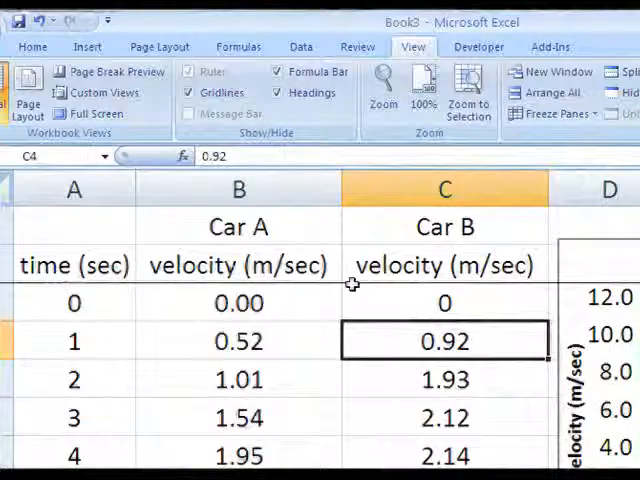
pyautogui.moveTo(273, 298)
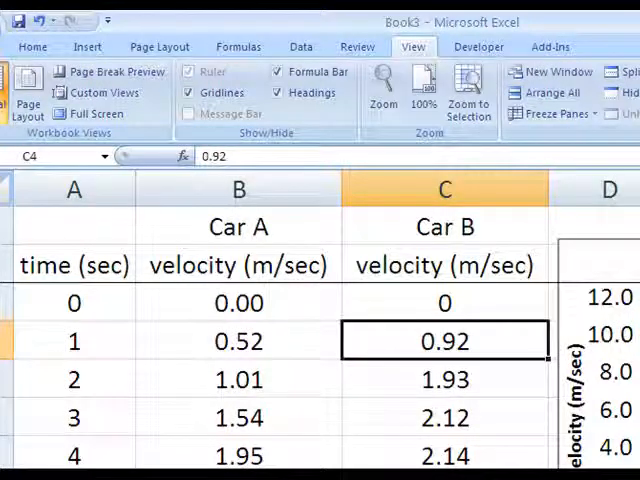
pyautogui.scroll(-3)
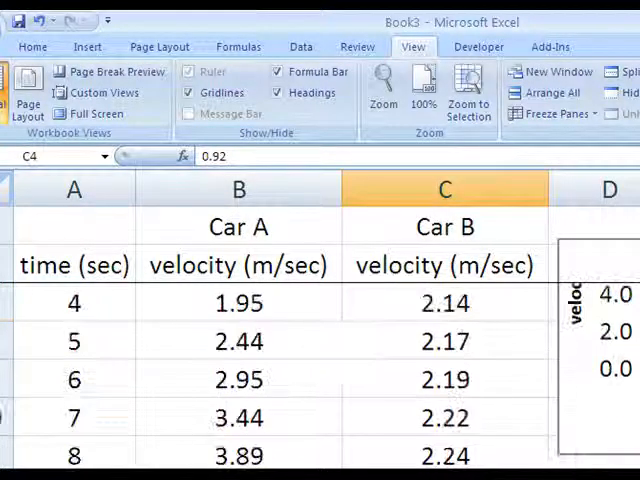
pyautogui.scroll(-3)
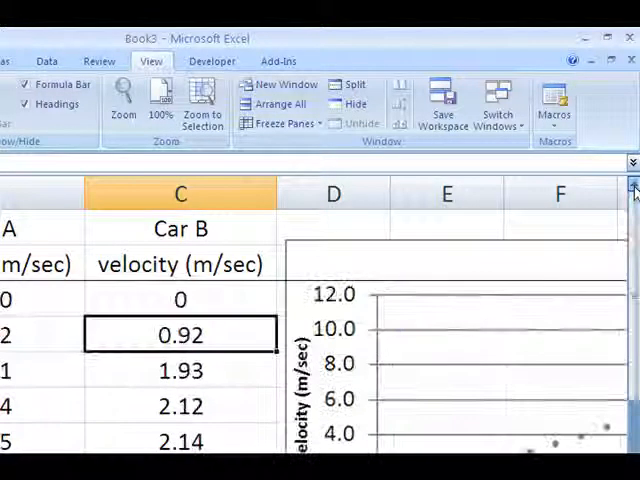
pyautogui.moveTo(283, 122)
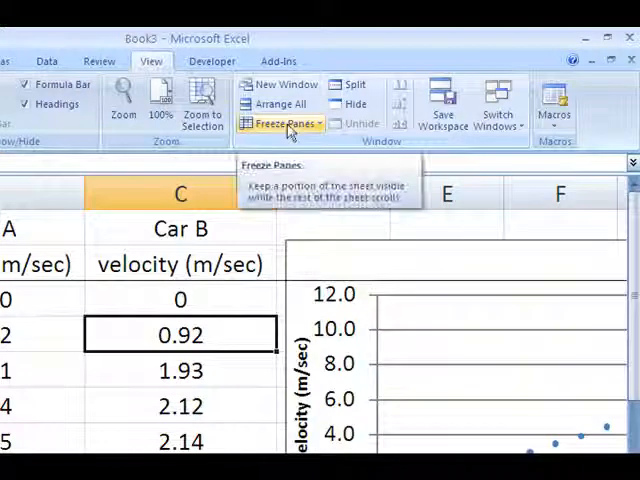
# Step: Unfreeze the heading rows from the Freeze Panes menu so the whole sheet scrolls together
pyautogui.click(282, 122)
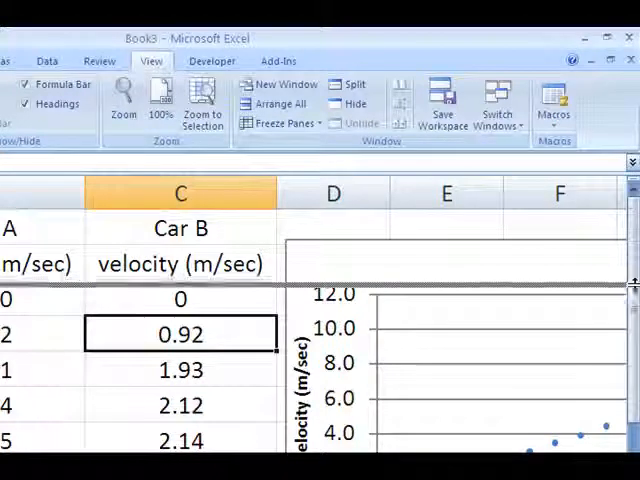
# Step: Split the sheet with View > Split and scroll the panes through the velocity data
pyautogui.click(350, 84)
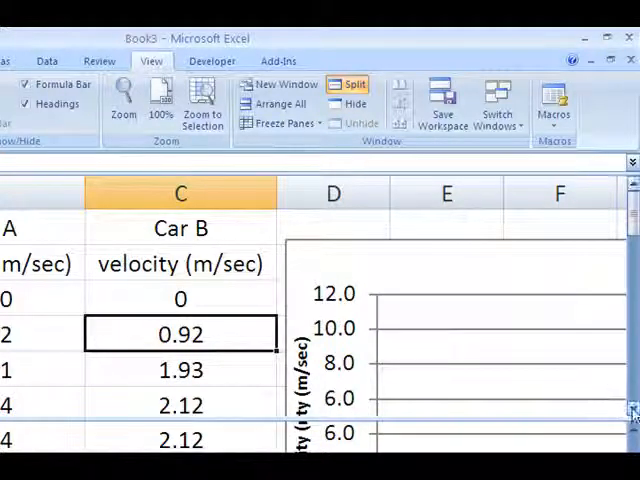
pyautogui.scroll(-3)
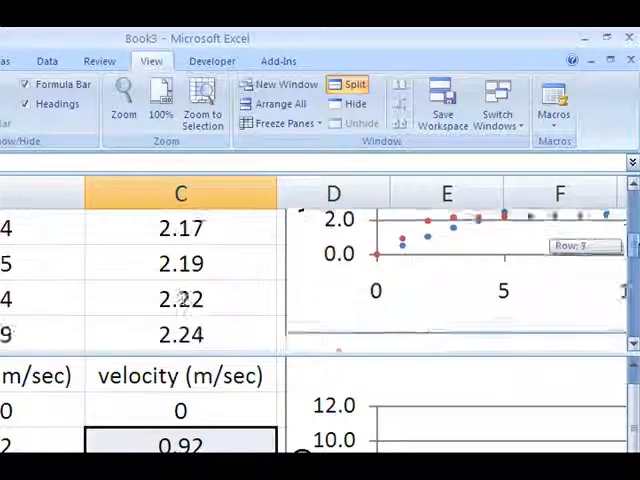
pyautogui.scroll(3)
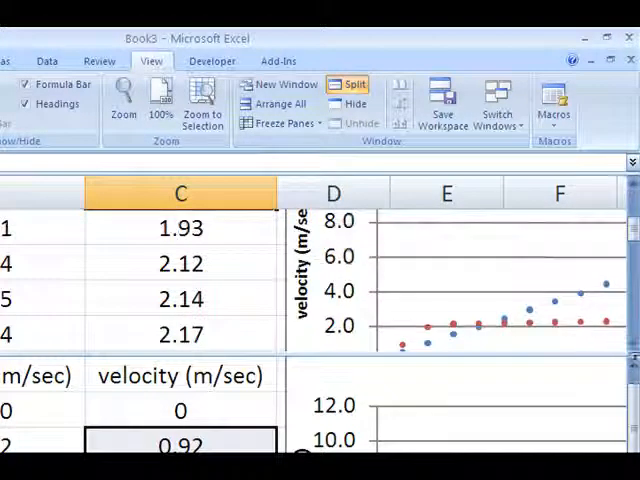